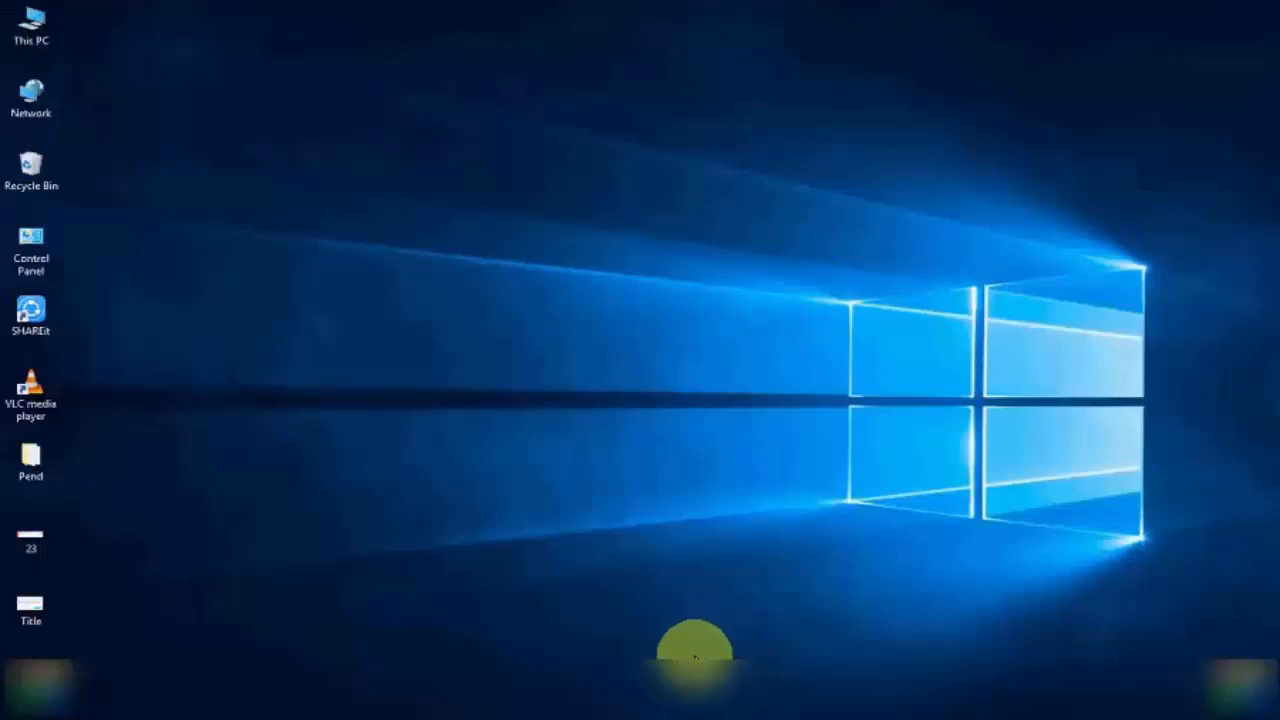
mouse_move(693, 628)
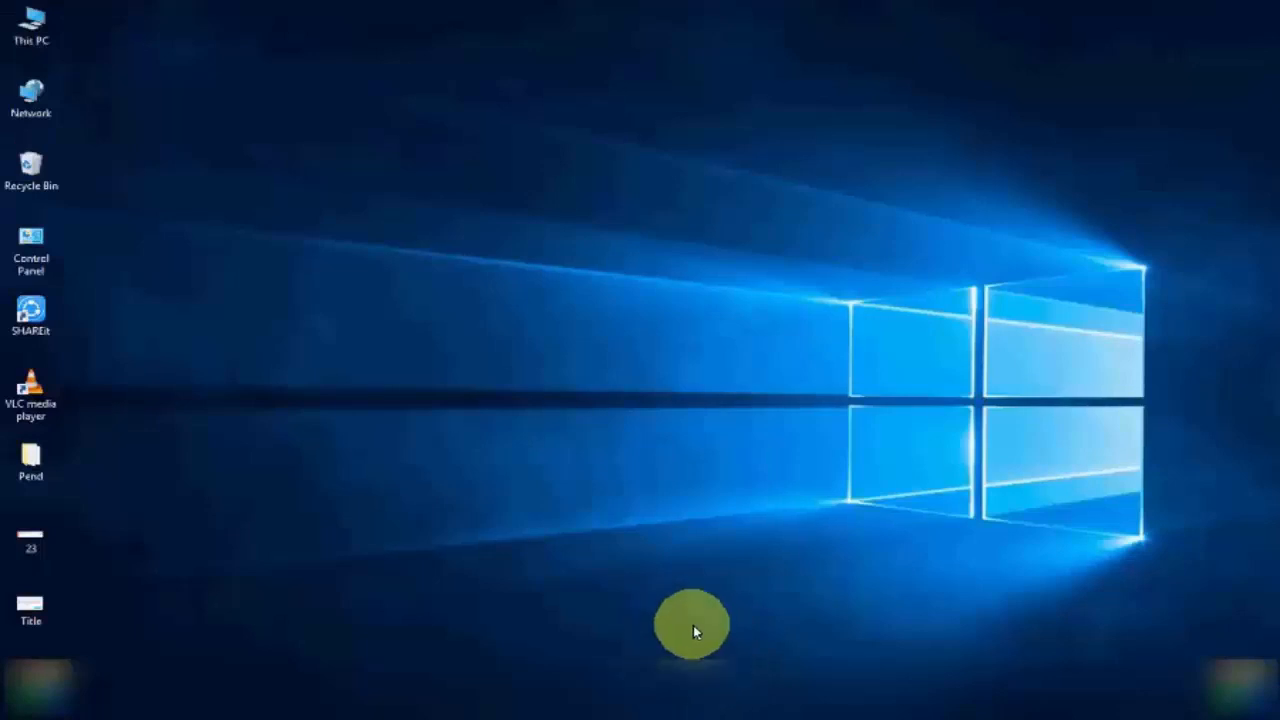
mouse_move(640, 595)
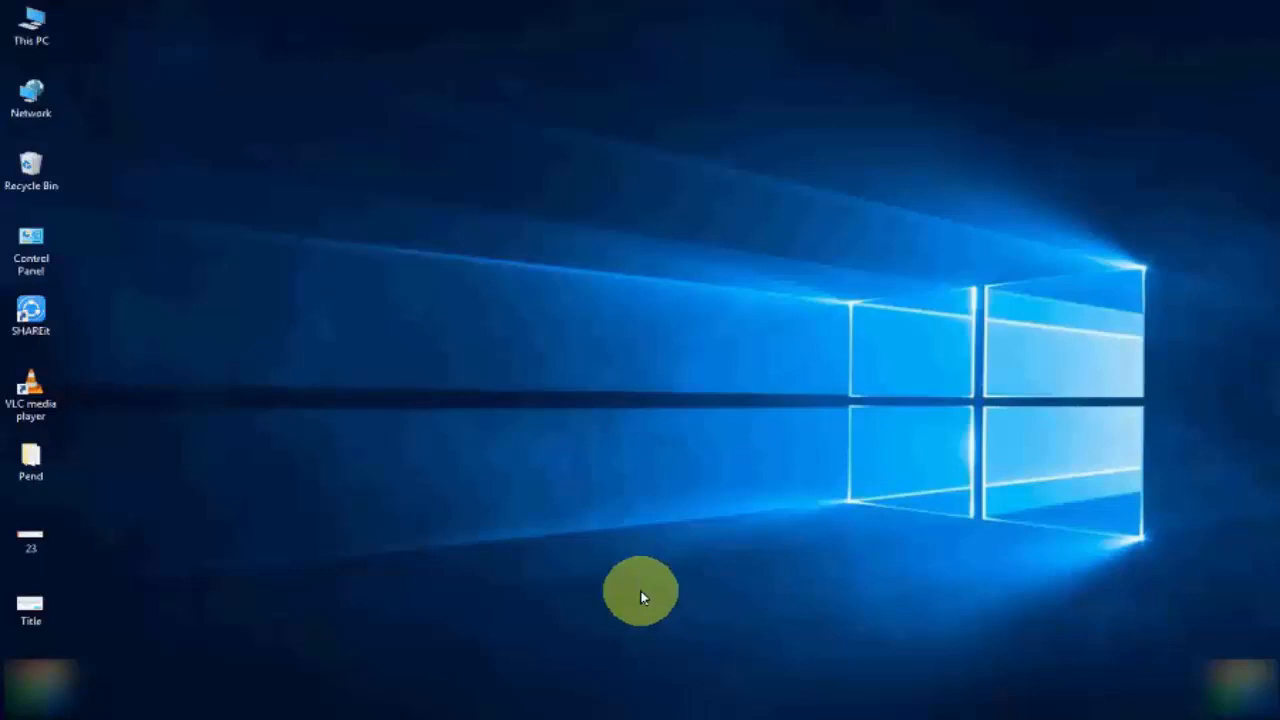
mouse_move(635, 590)
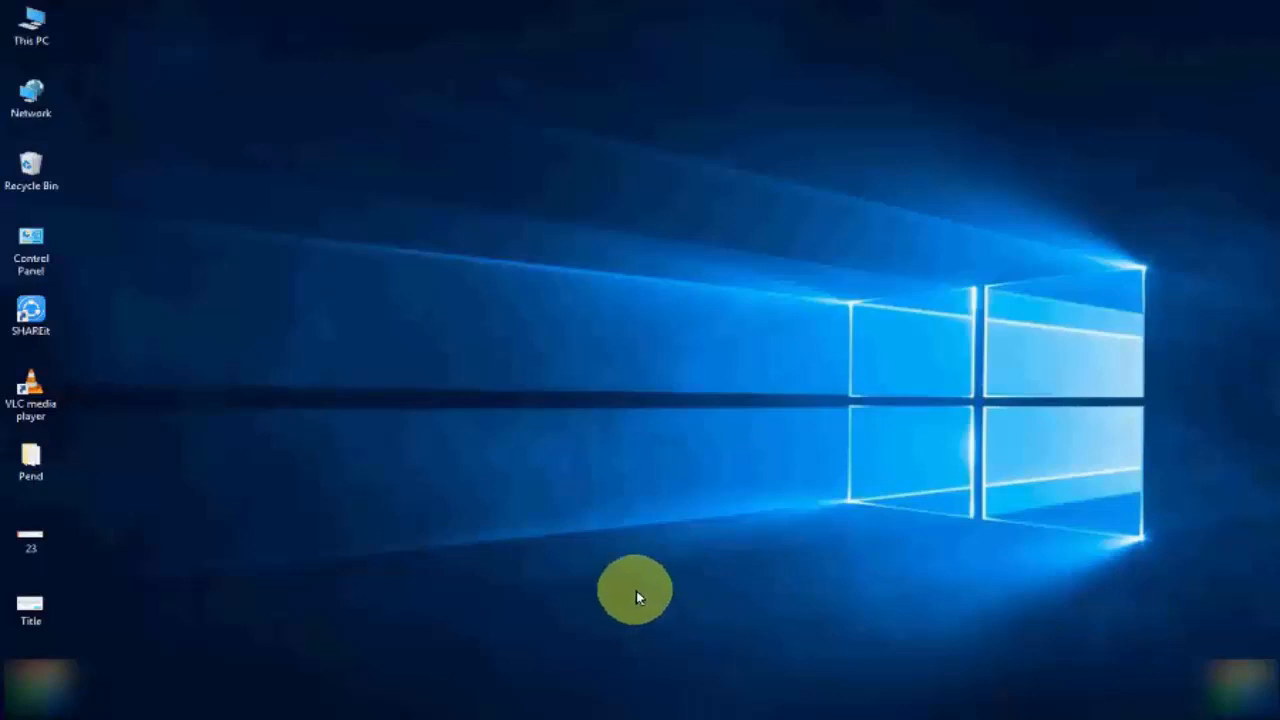
mouse_move(605, 592)
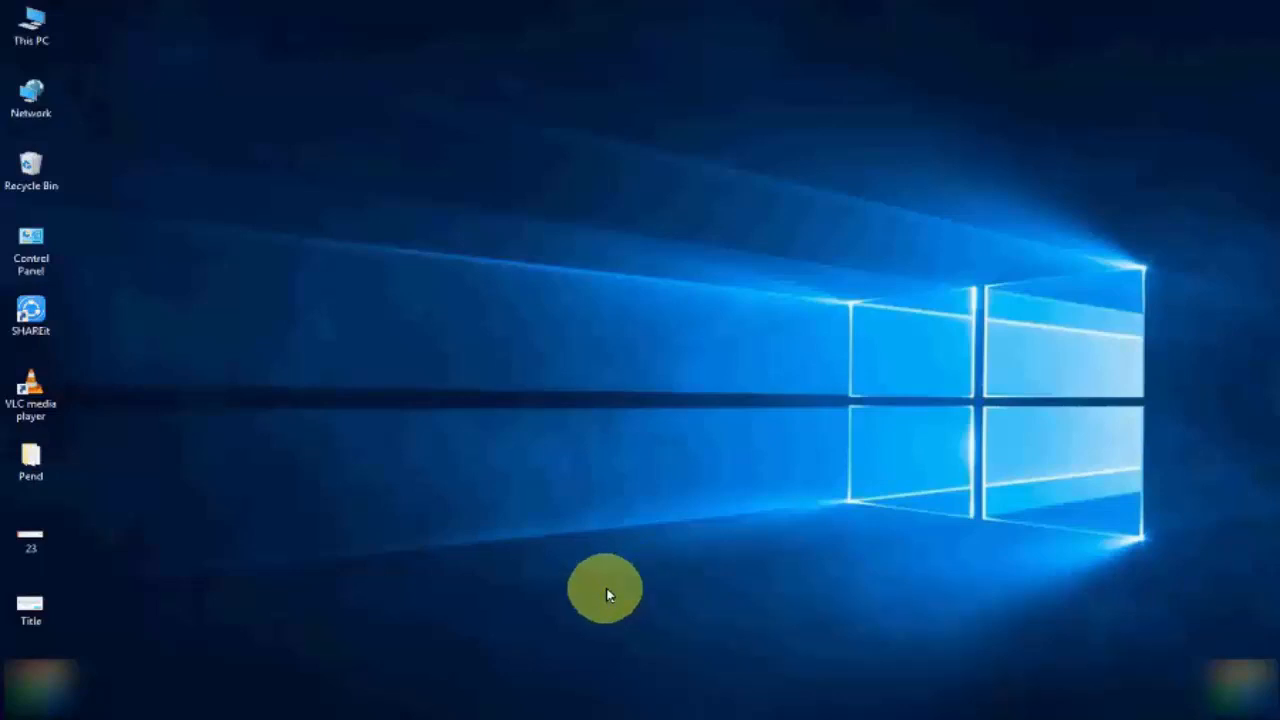
mouse_move(475, 610)
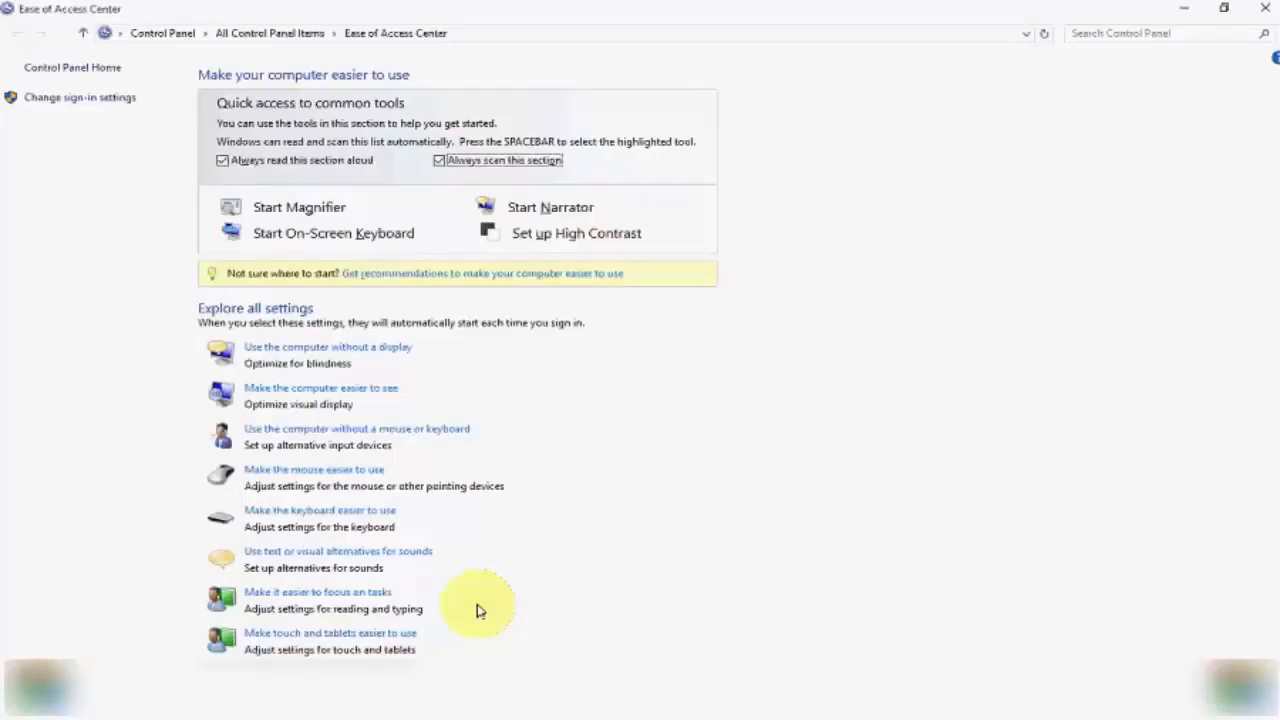
mouse_move(253, 470)
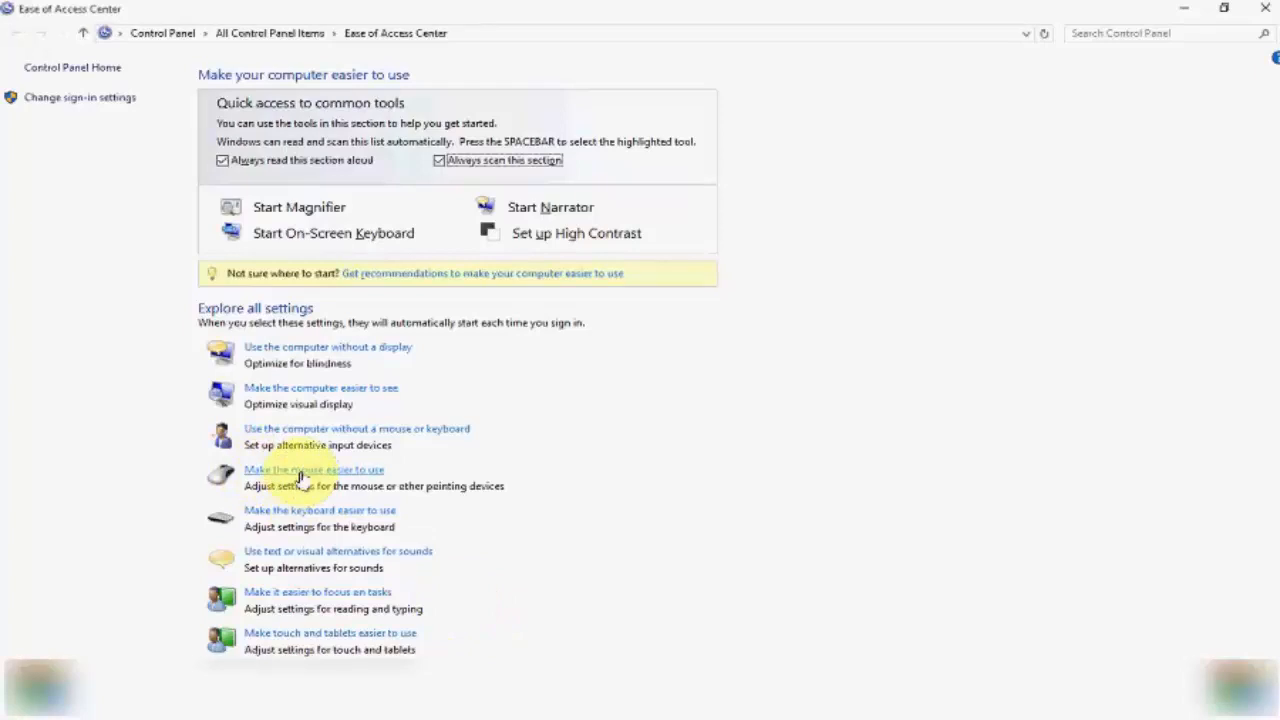
Step: Open 'Make the mouse easier to use' from the Ease of Access Center
click(313, 470)
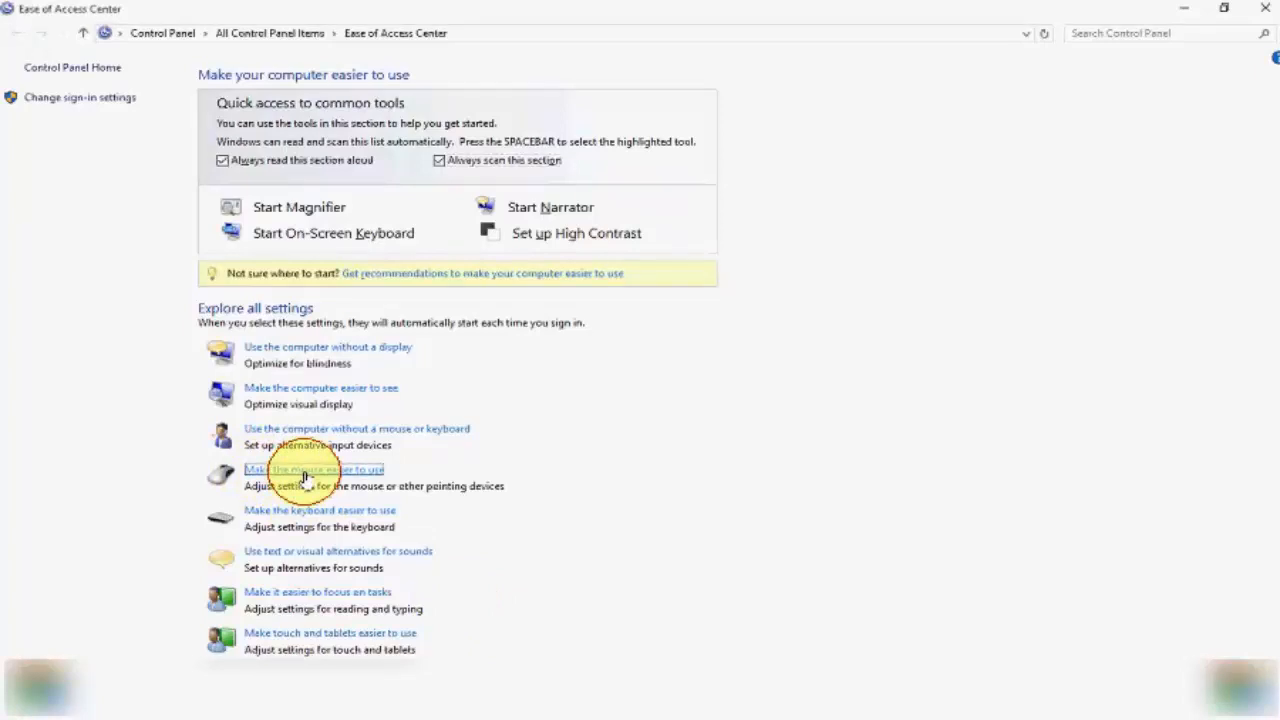
Step: Enable 'Prevent windows from being automatically arranged when moved to the edge of the screen' and save
click(313, 469)
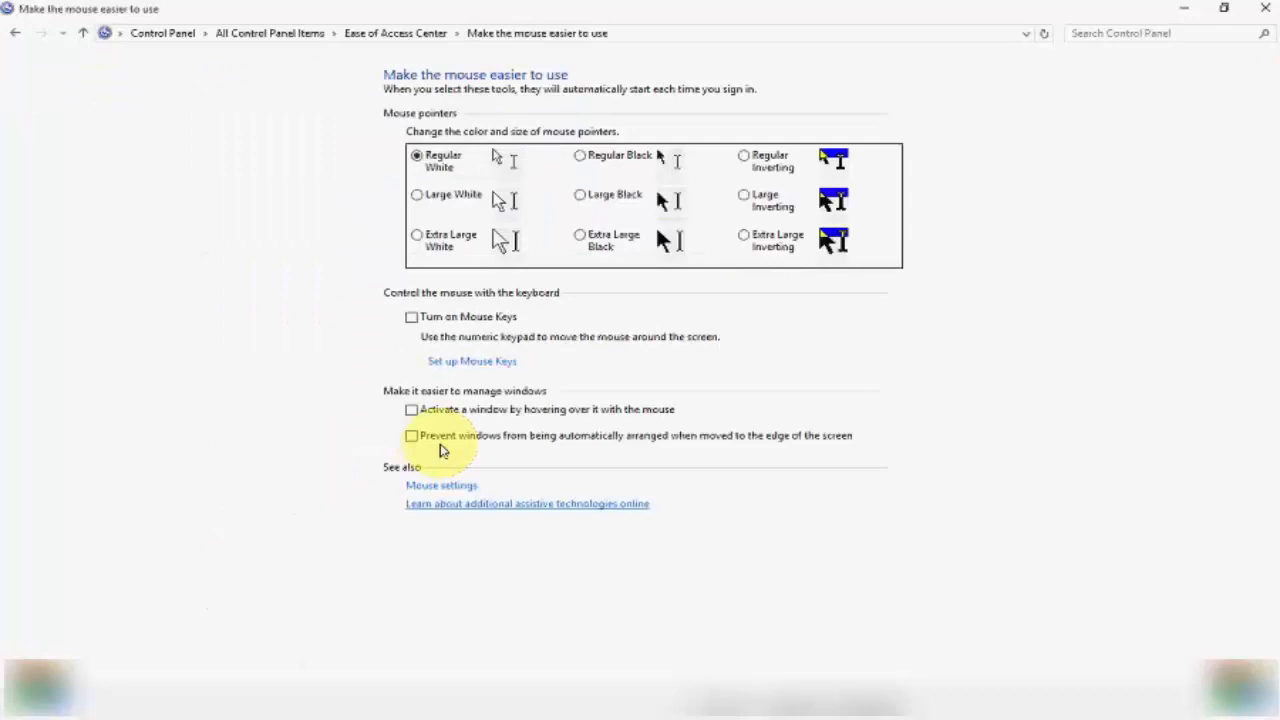
mouse_move(588, 461)
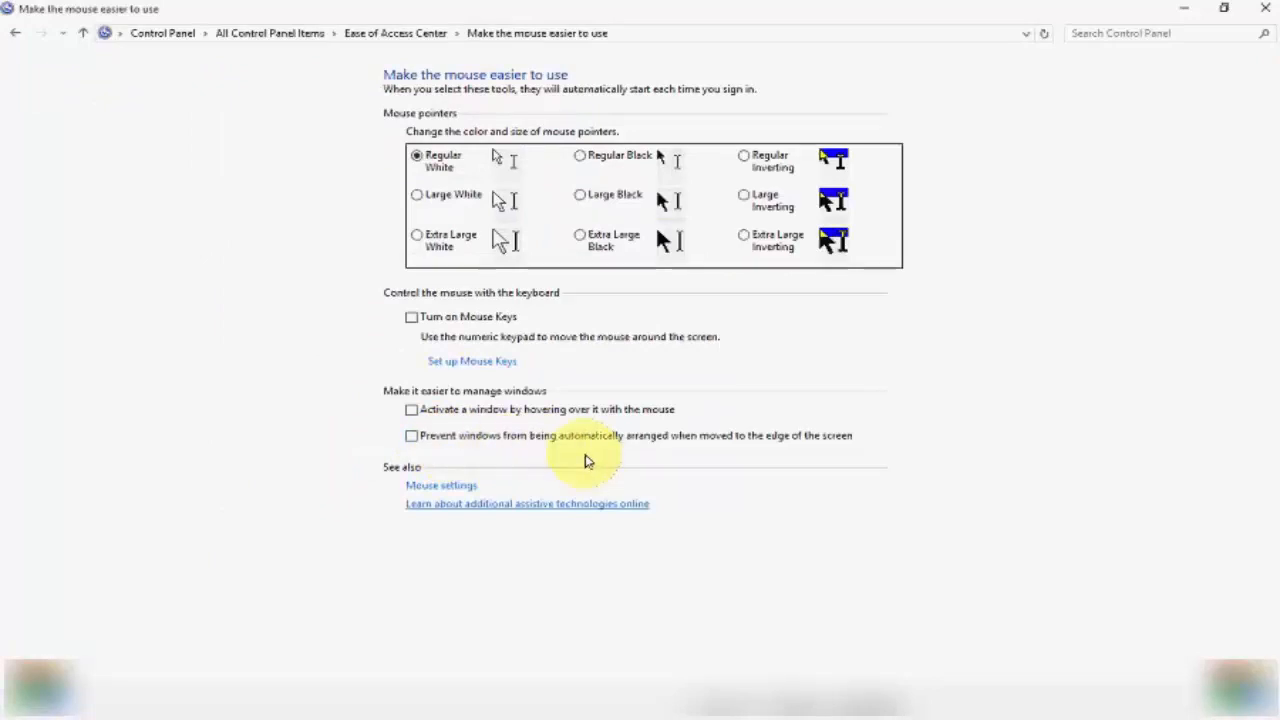
mouse_move(765, 455)
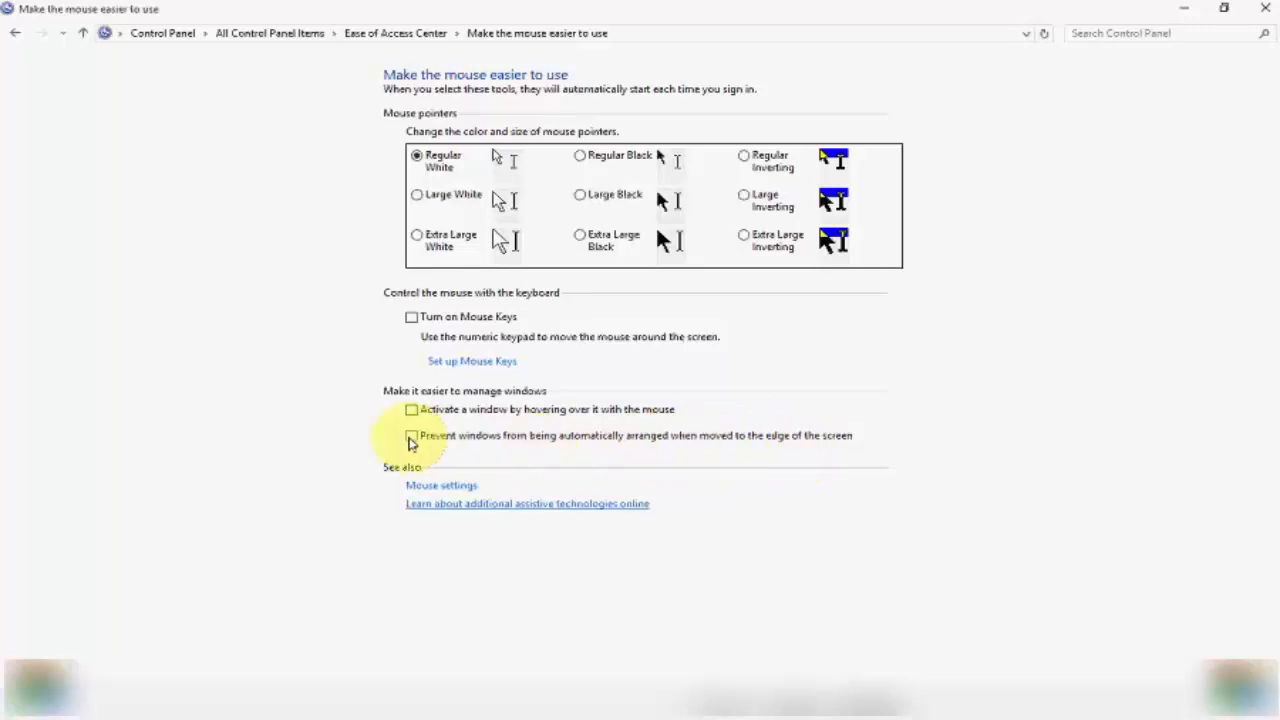
click(411, 435)
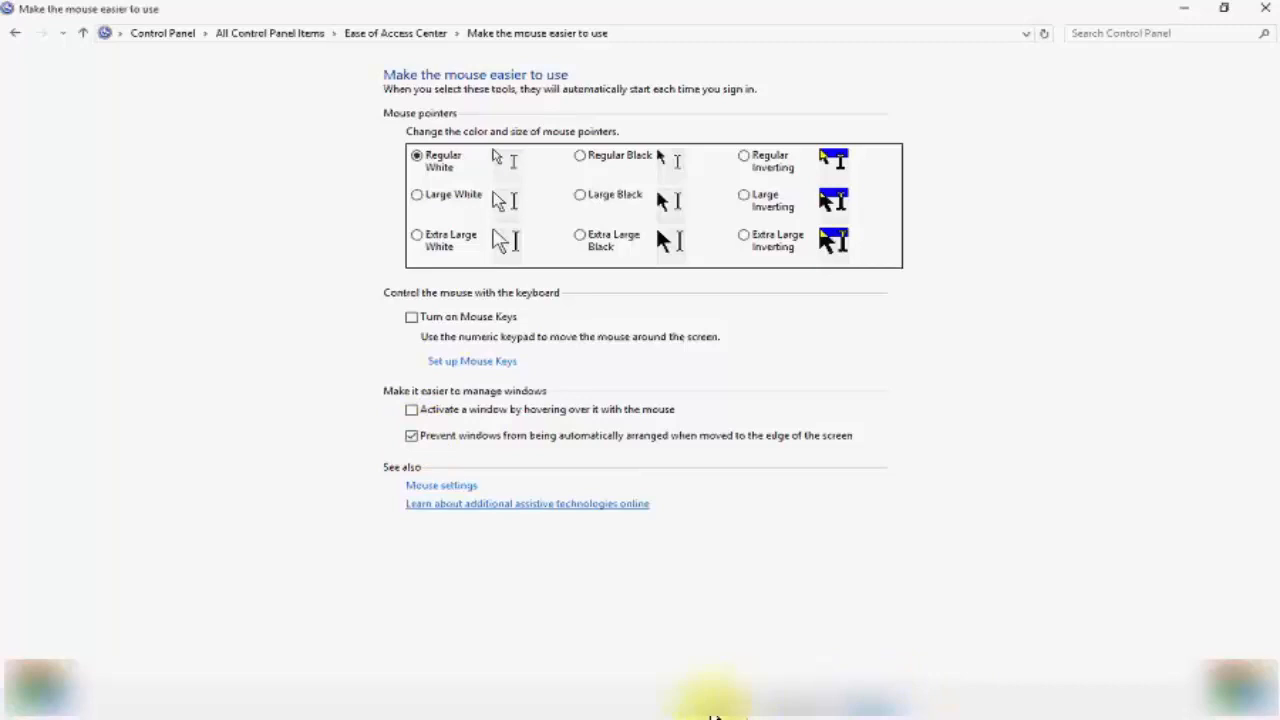
click(15, 33)
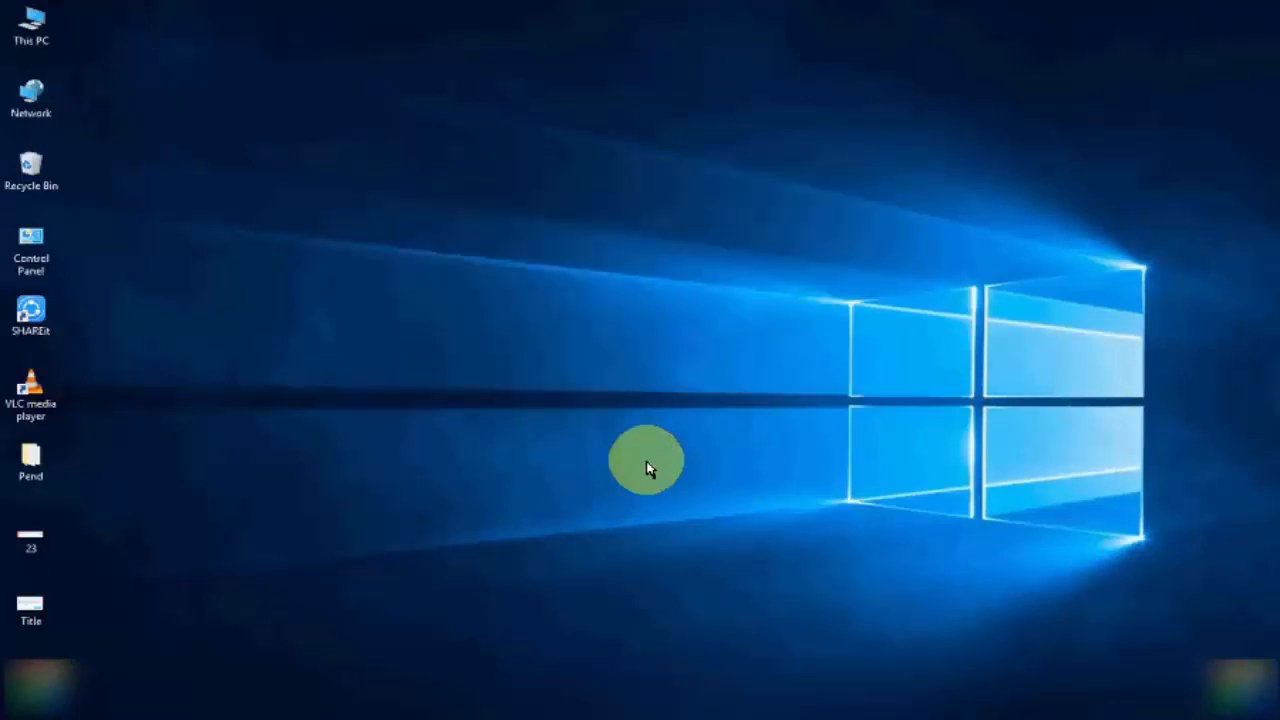
mouse_move(688, 580)
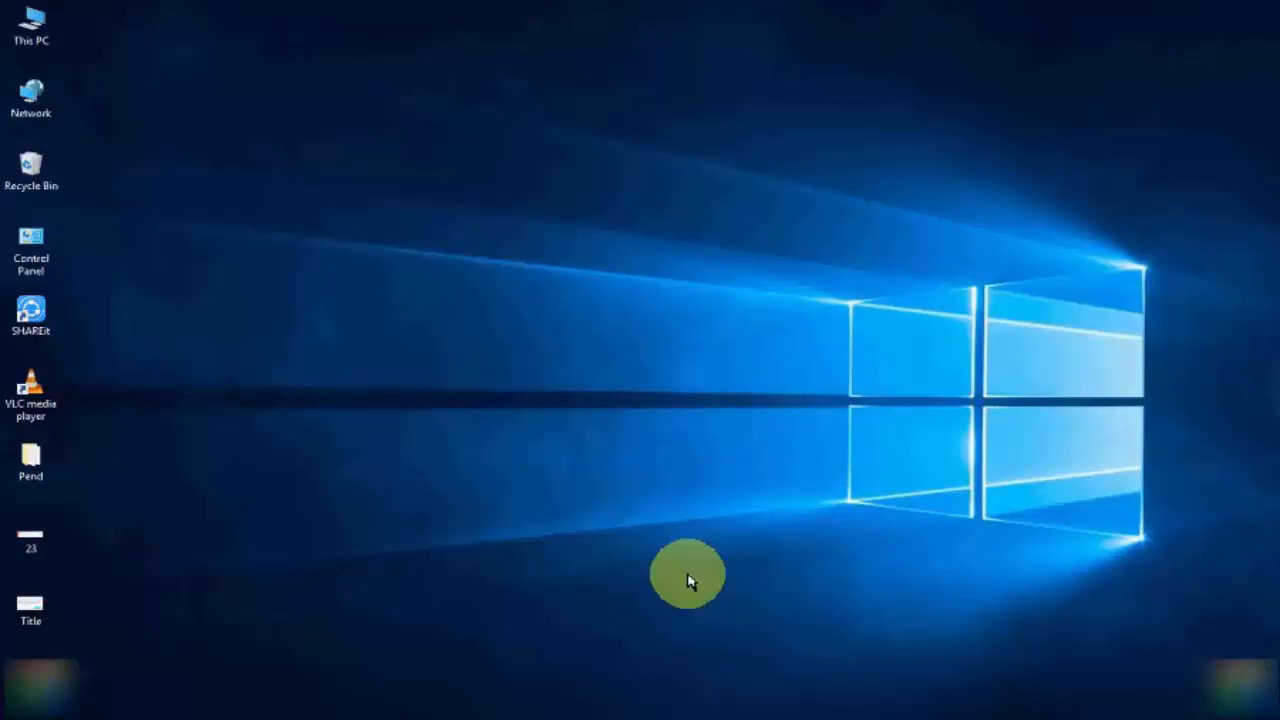
Step: Open Start search to look for 'multitasking'
click(12, 710)
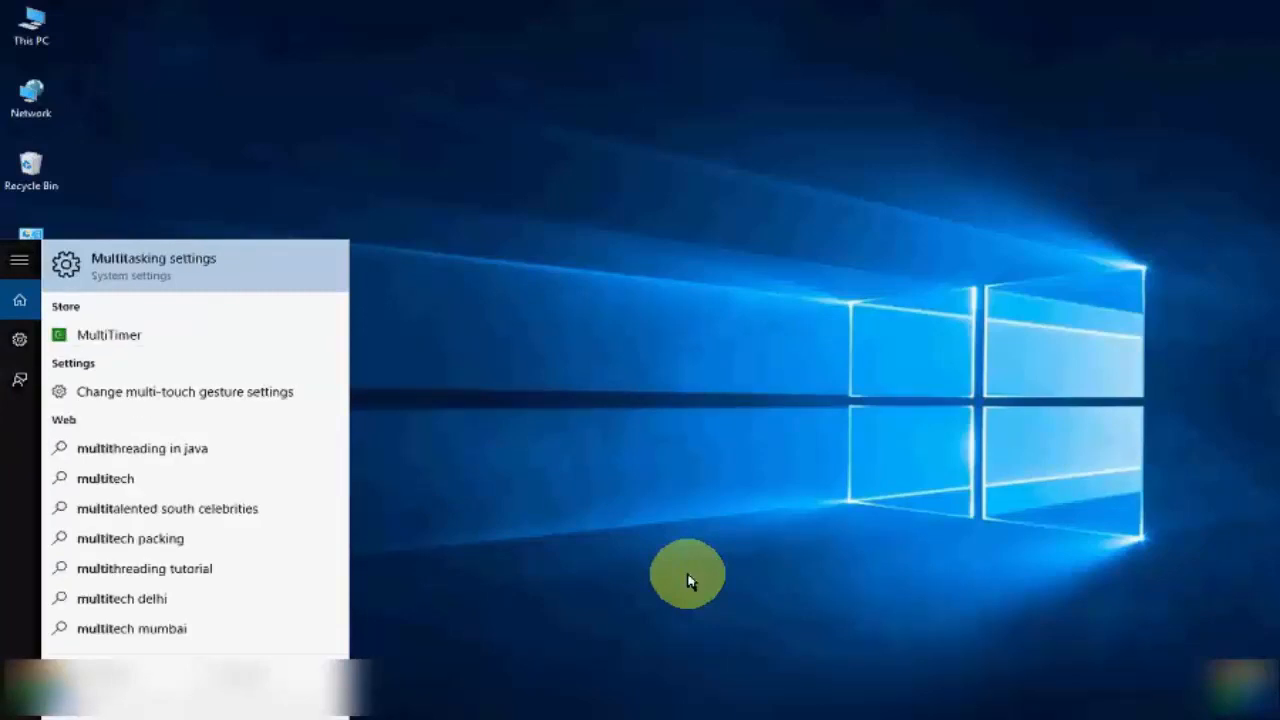
mouse_move(113, 265)
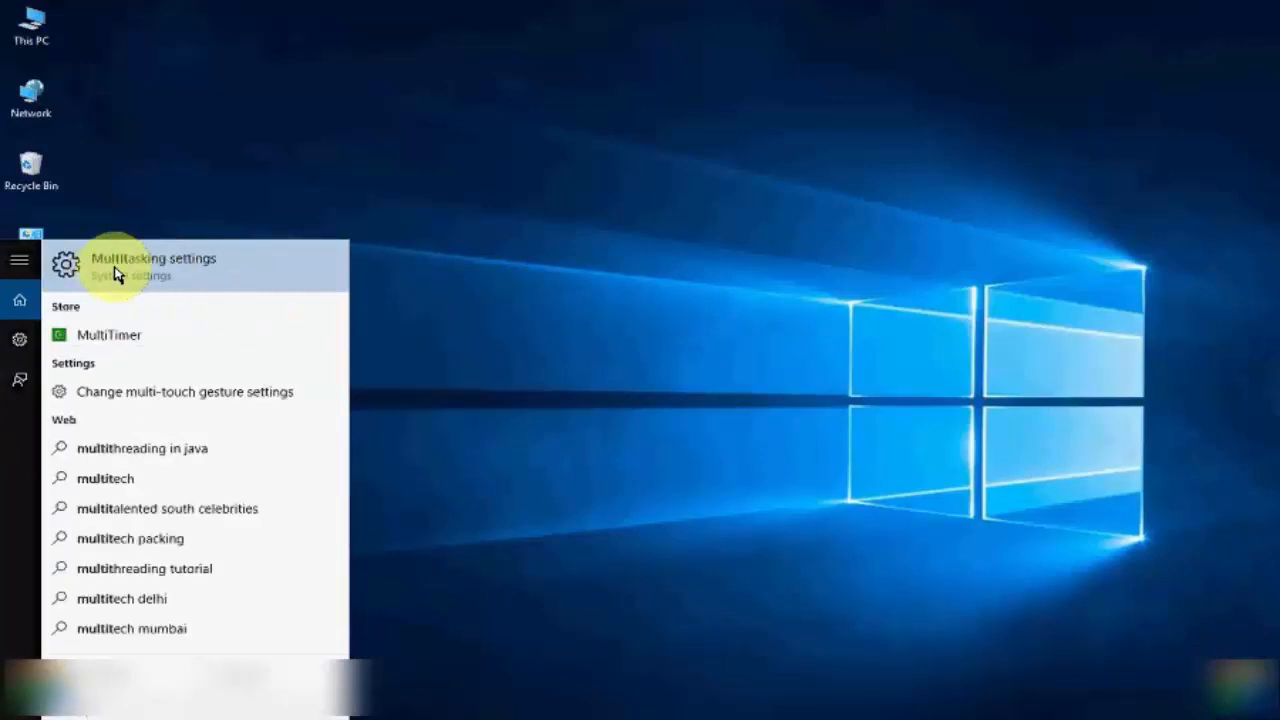
Step: Open Multitasking settings, confirm all three Snap toggles are on, then close
click(153, 265)
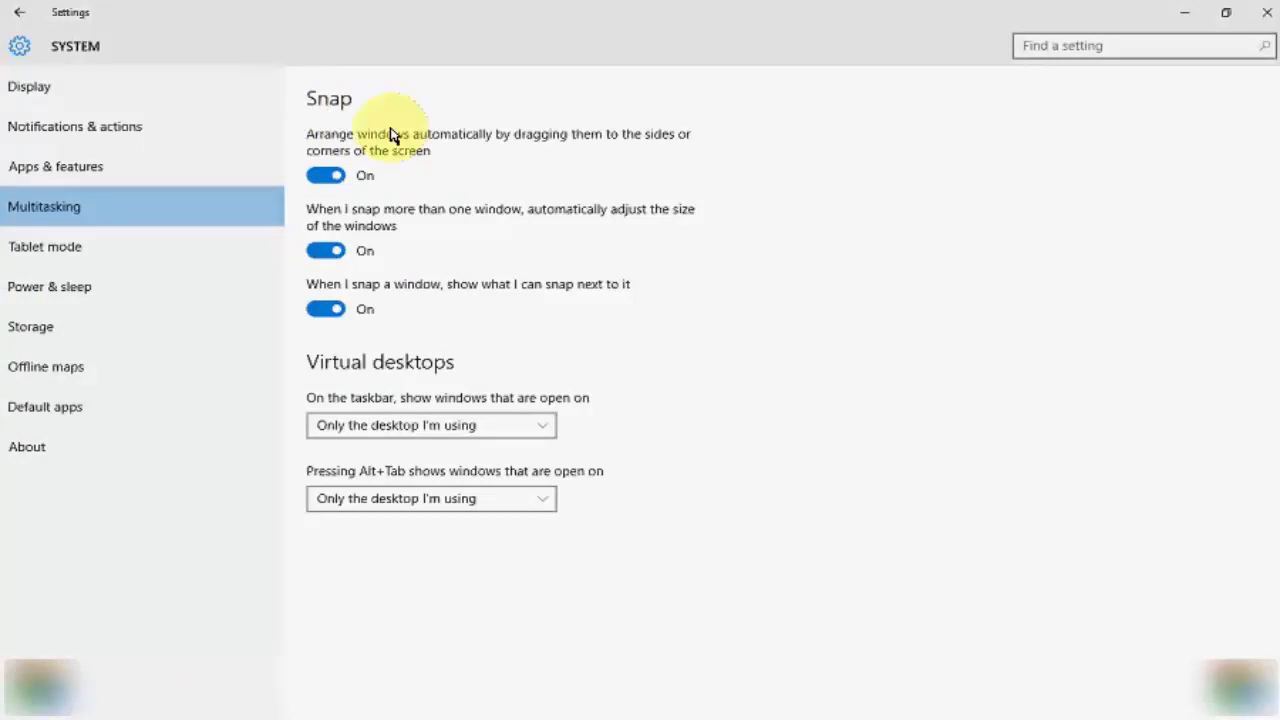
mouse_move(380, 195)
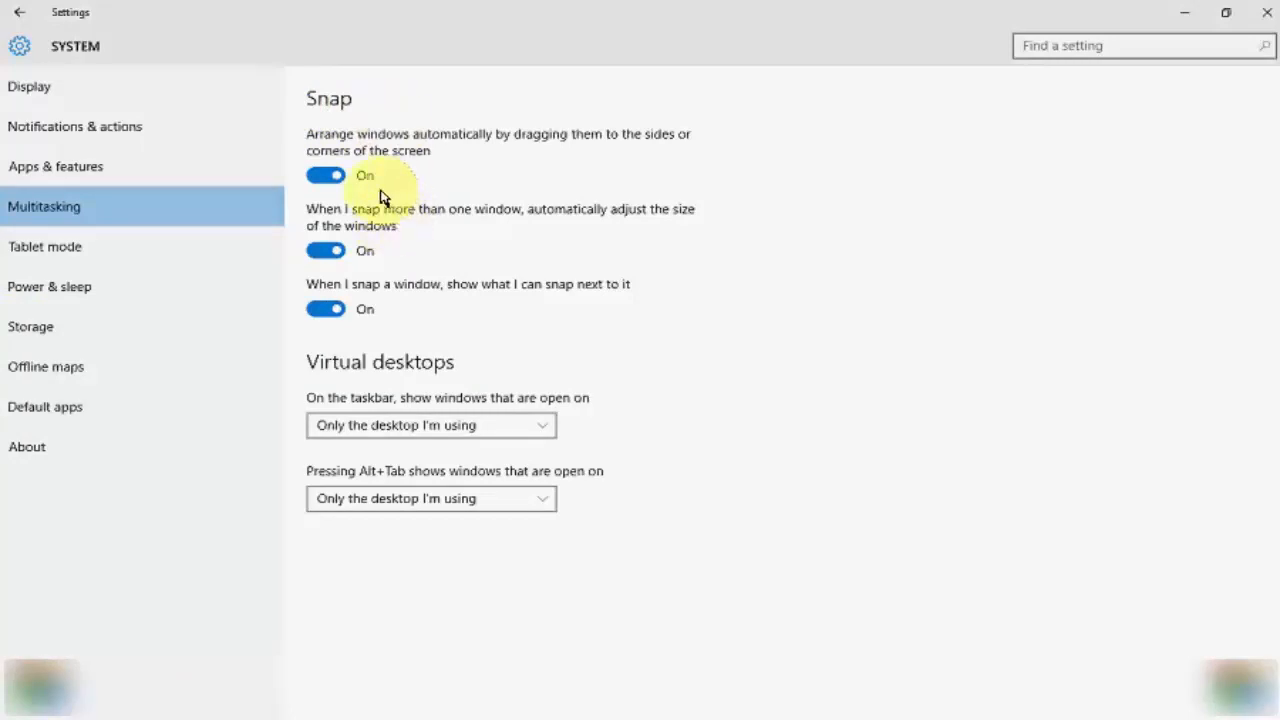
mouse_move(413, 222)
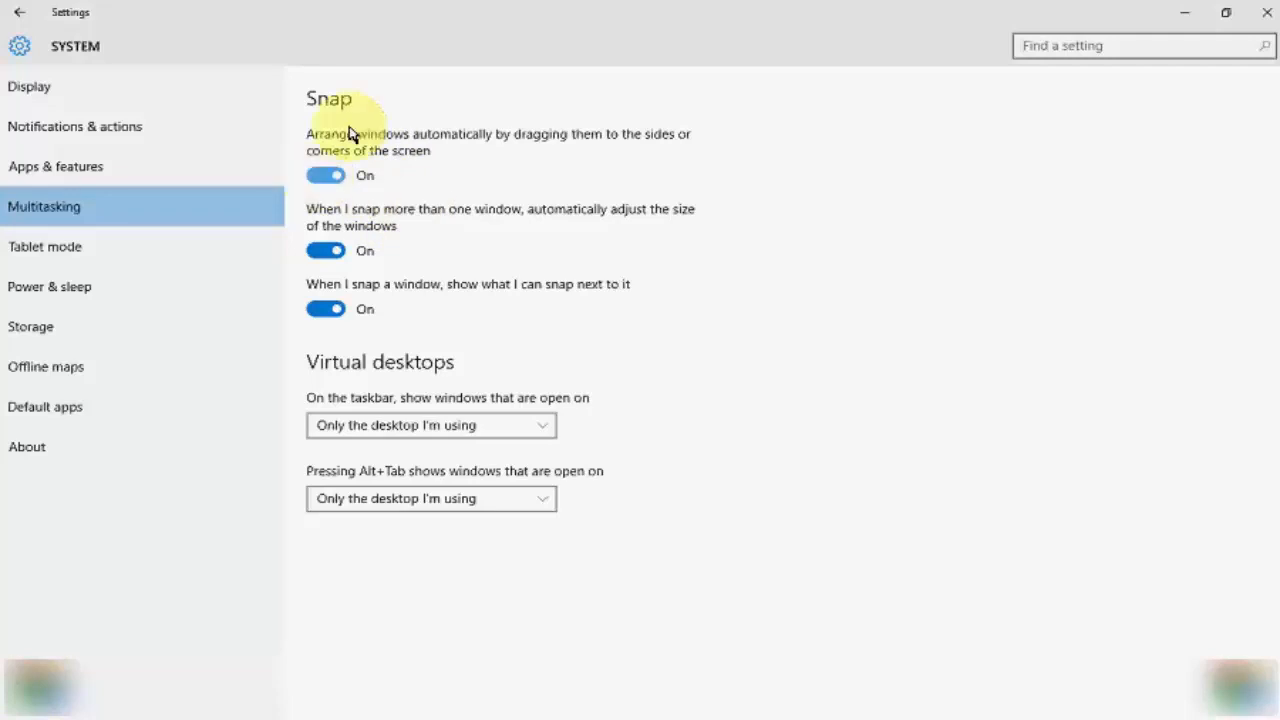
mouse_move(590, 150)
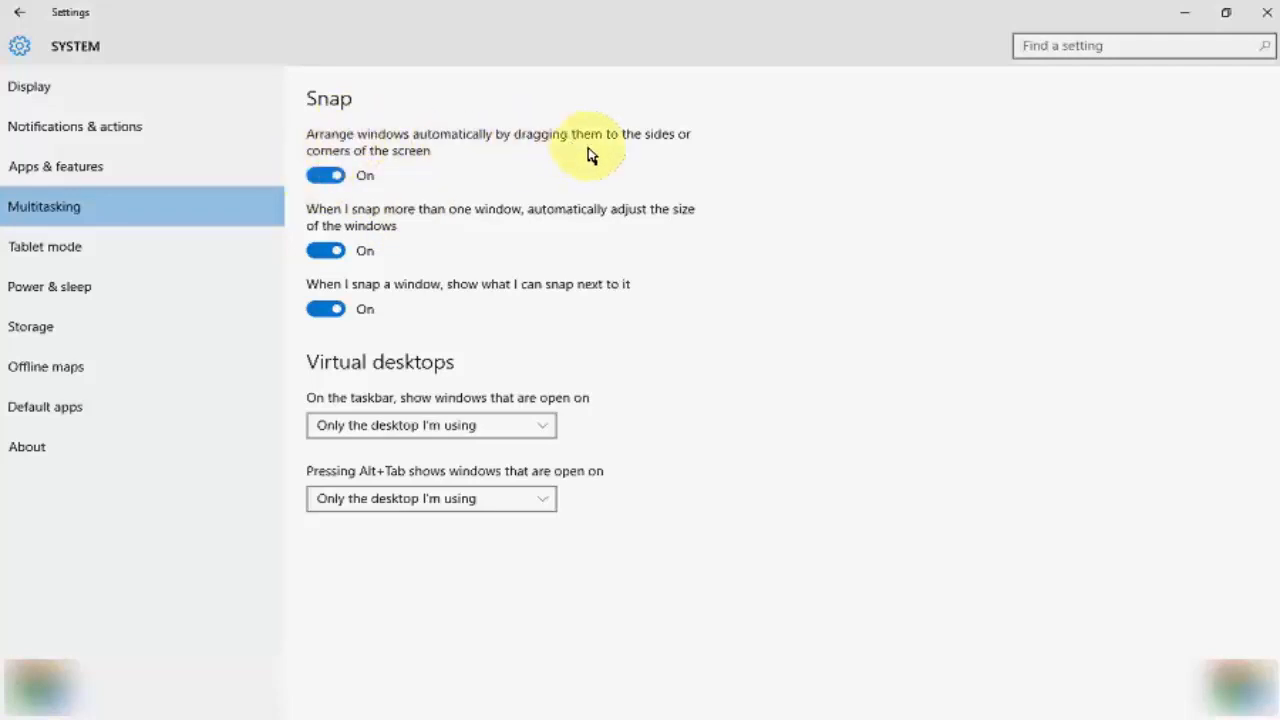
mouse_move(675, 178)
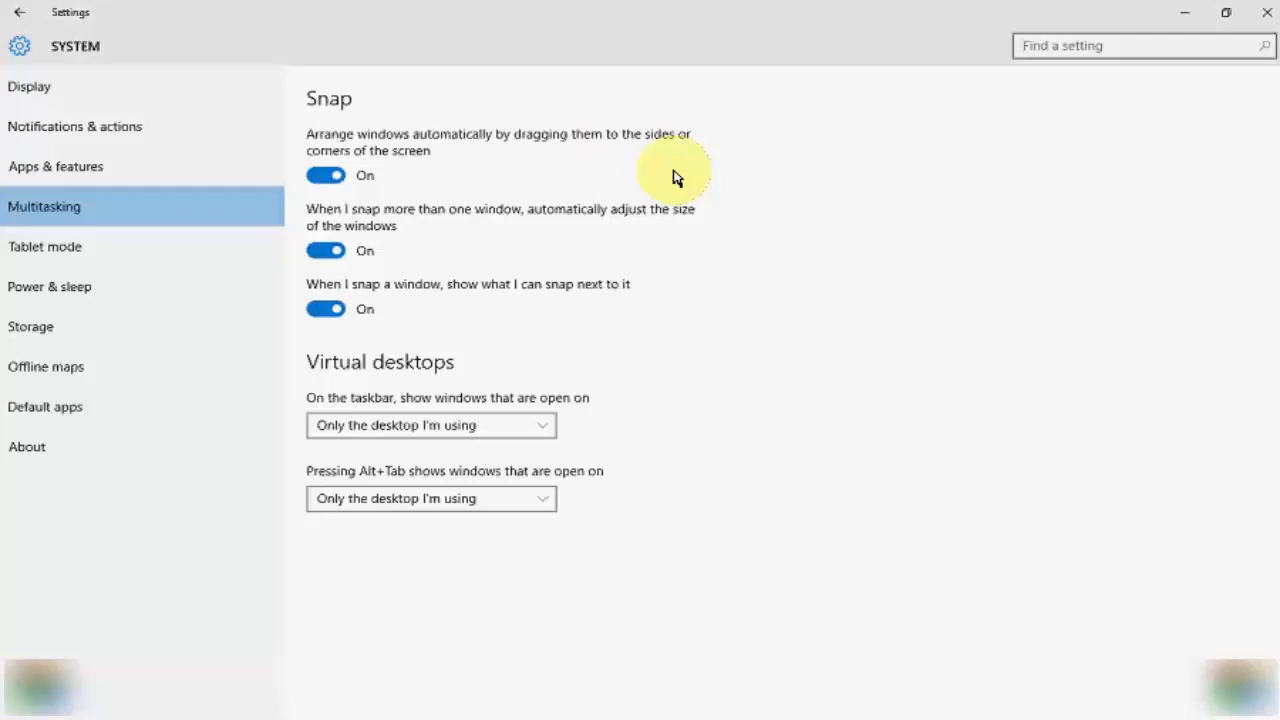
mouse_move(420, 175)
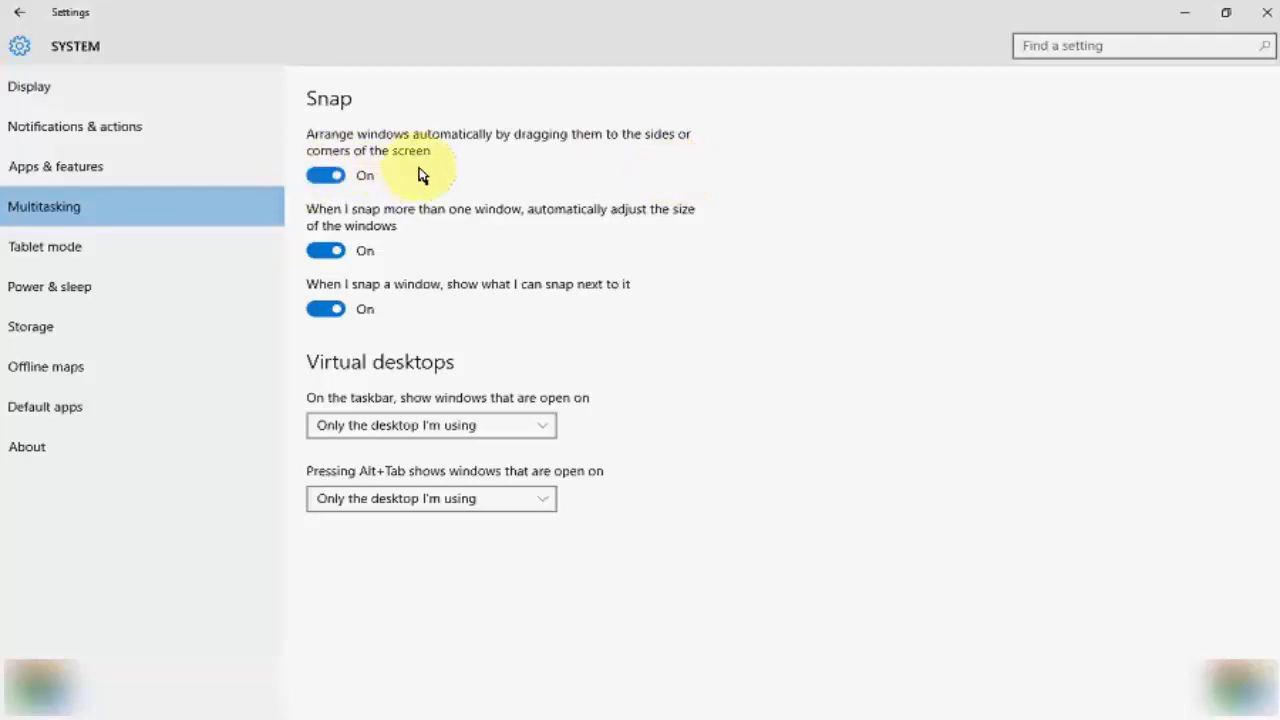
click(325, 175)
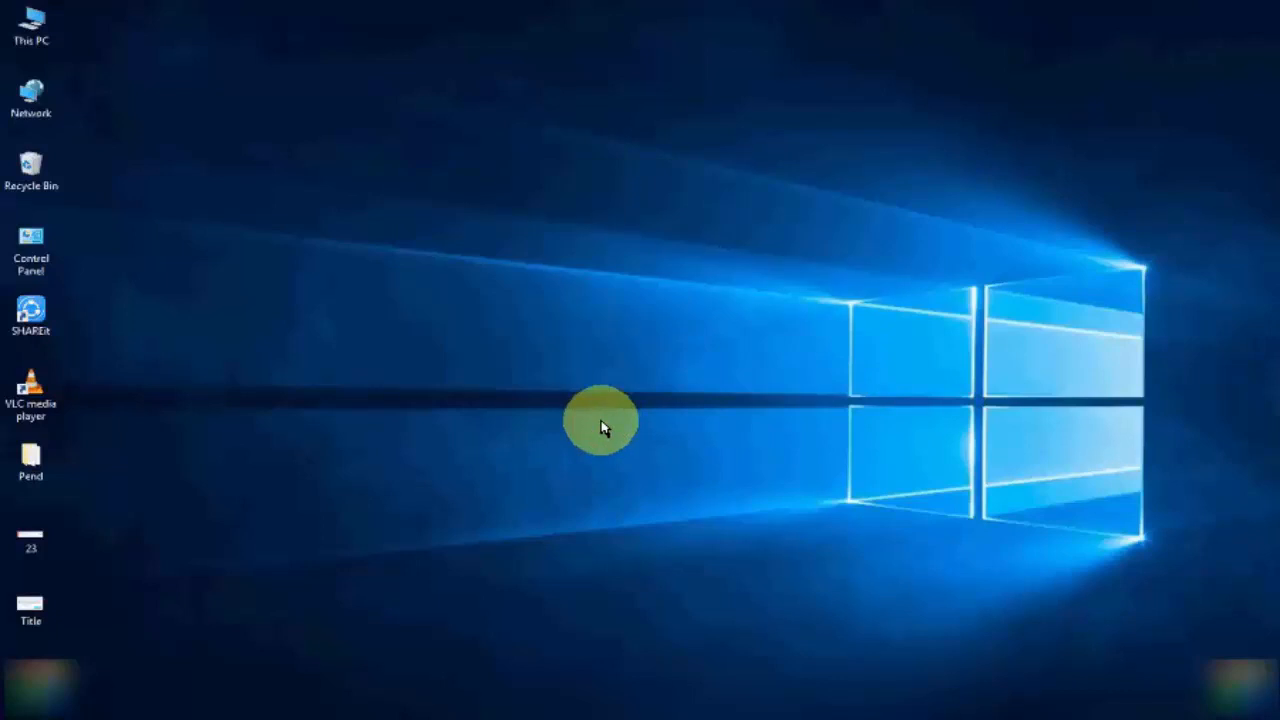
mouse_move(600, 455)
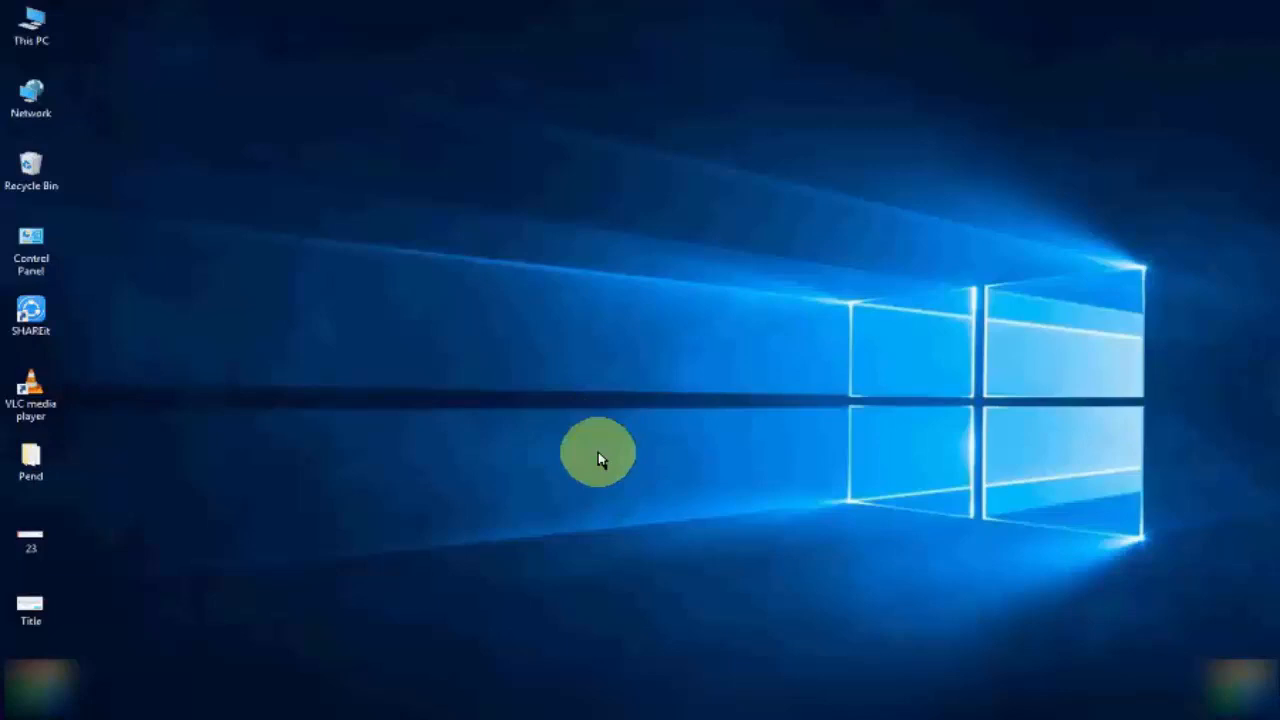
mouse_move(447, 540)
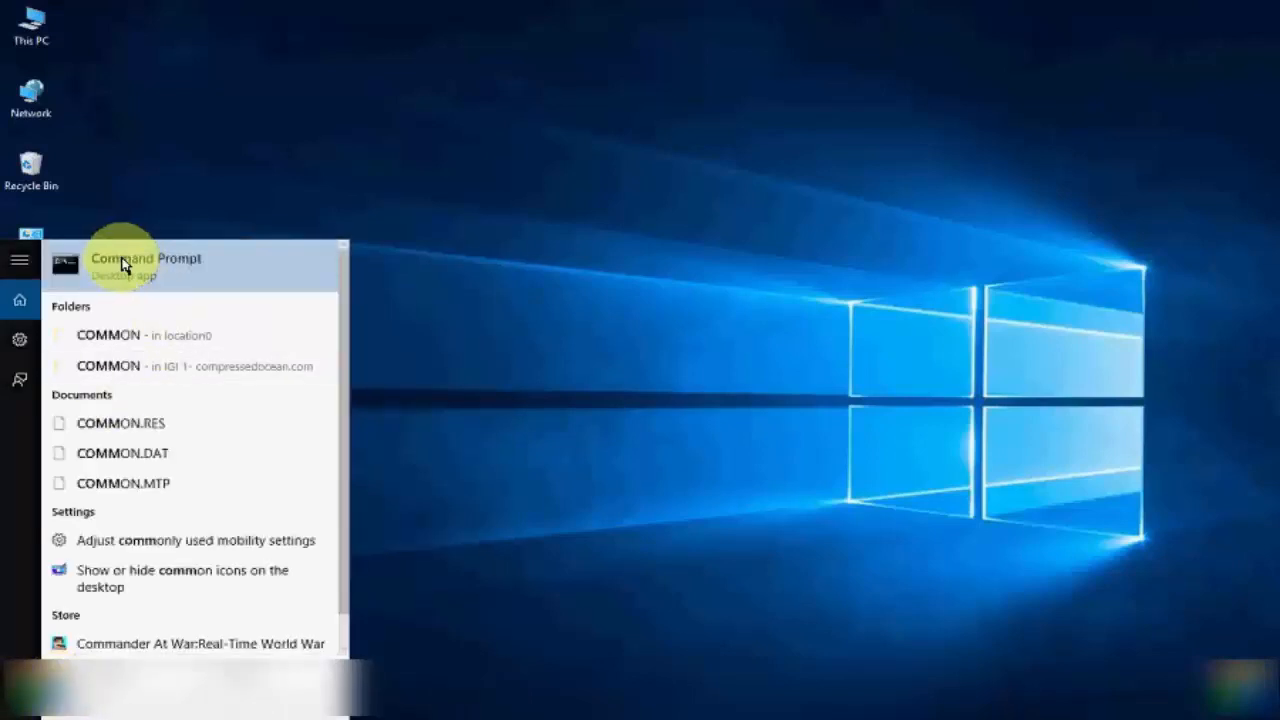
Step: Run Command Prompt as administrator from its right-click menu
right_click(145, 262)
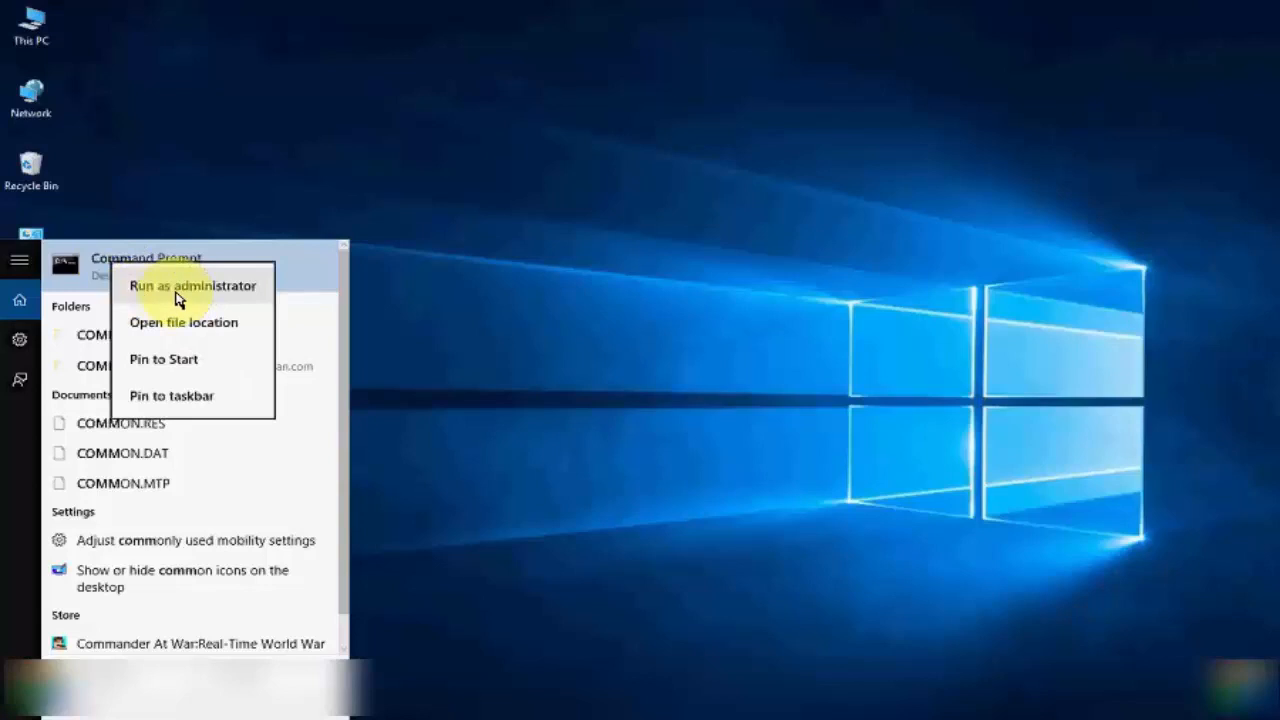
click(192, 285)
text(sfc /scannow)
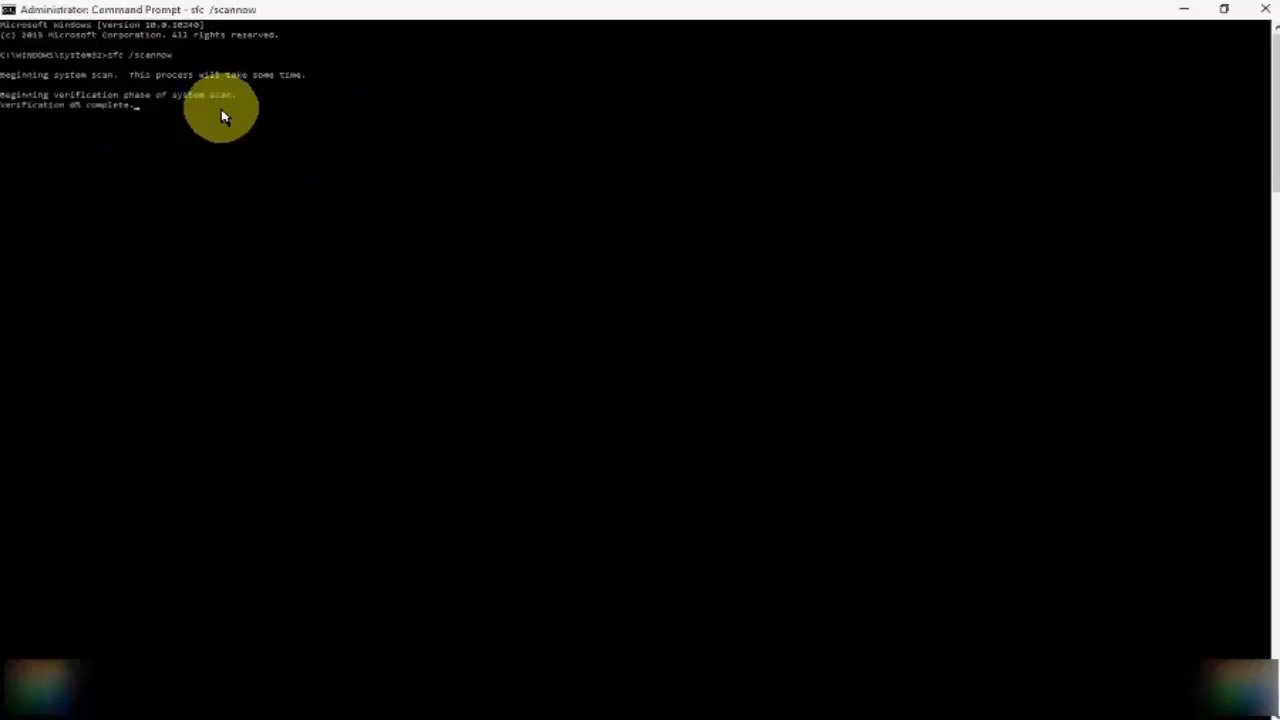
mouse_move(60, 127)
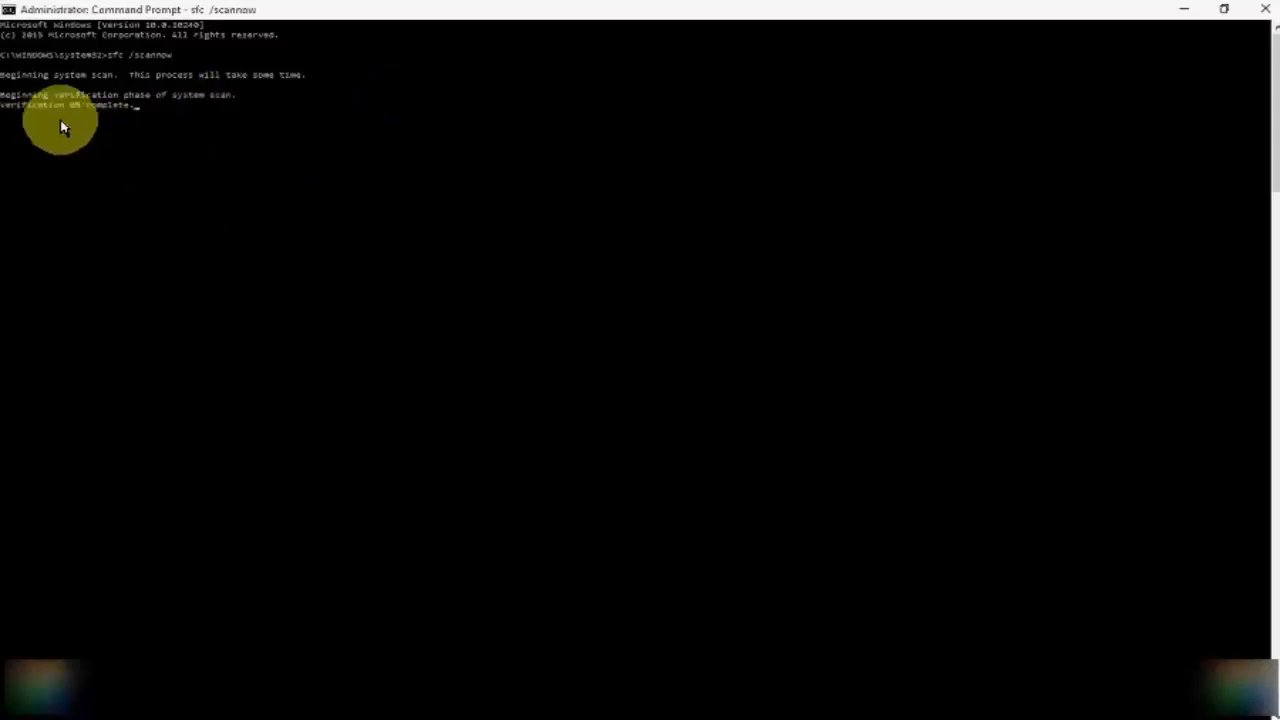
mouse_move(657, 510)
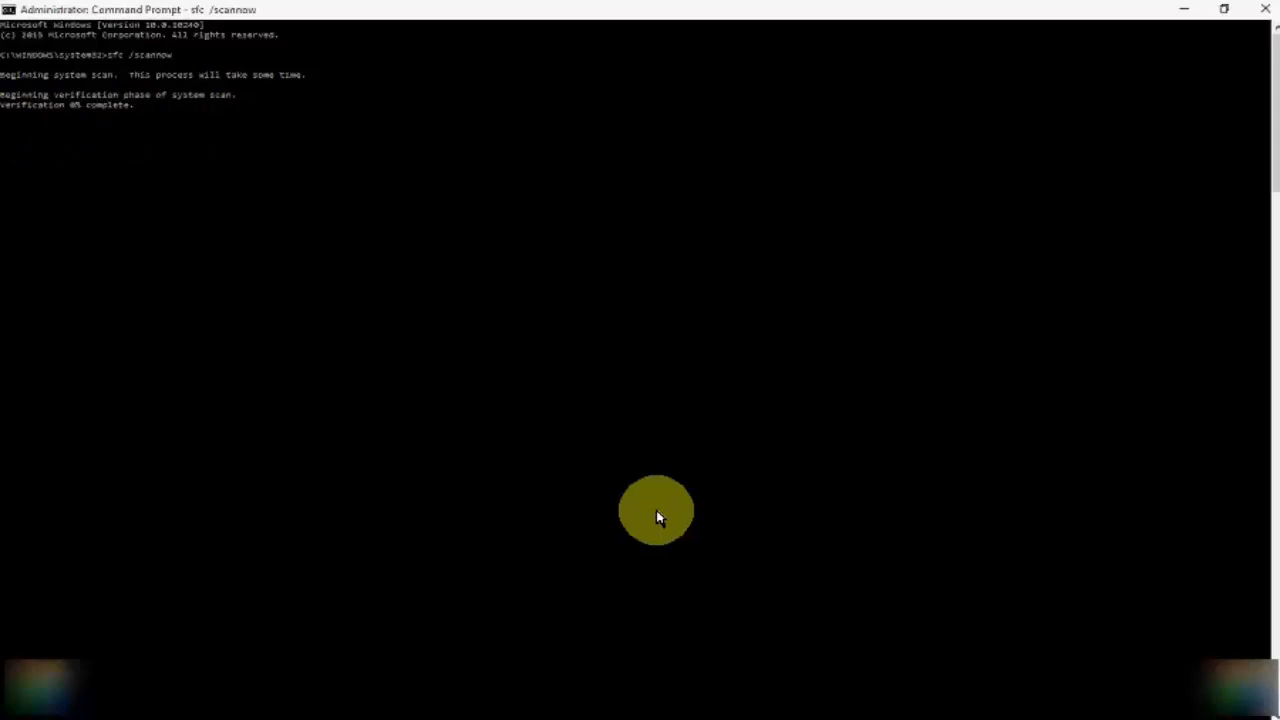
mouse_move(650, 512)
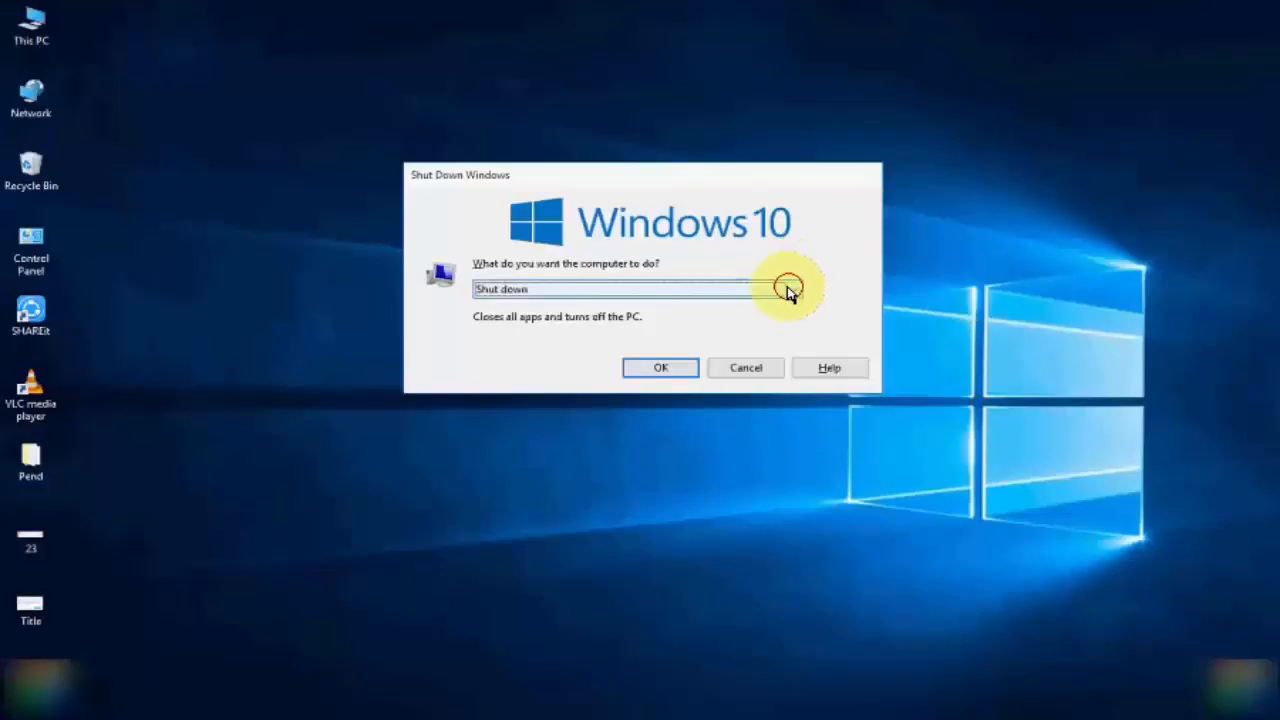
Step: Select Restart in the Shut Down Windows dialog
click(793, 289)
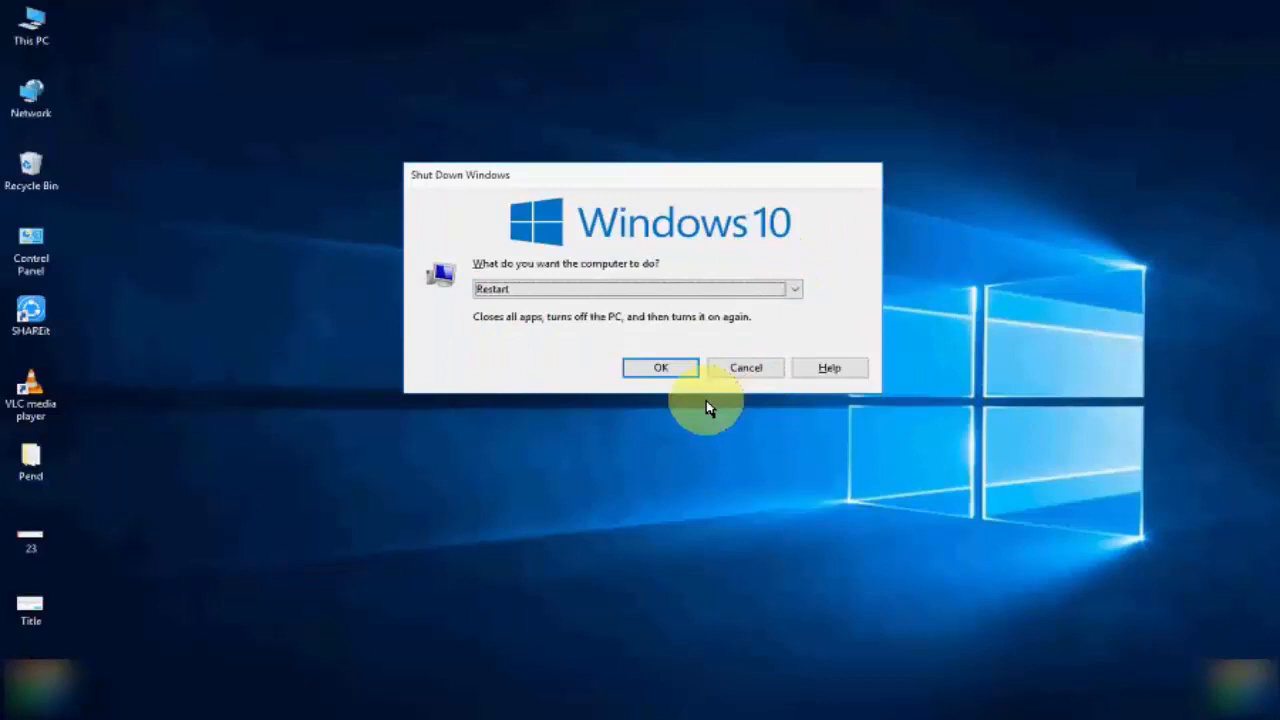